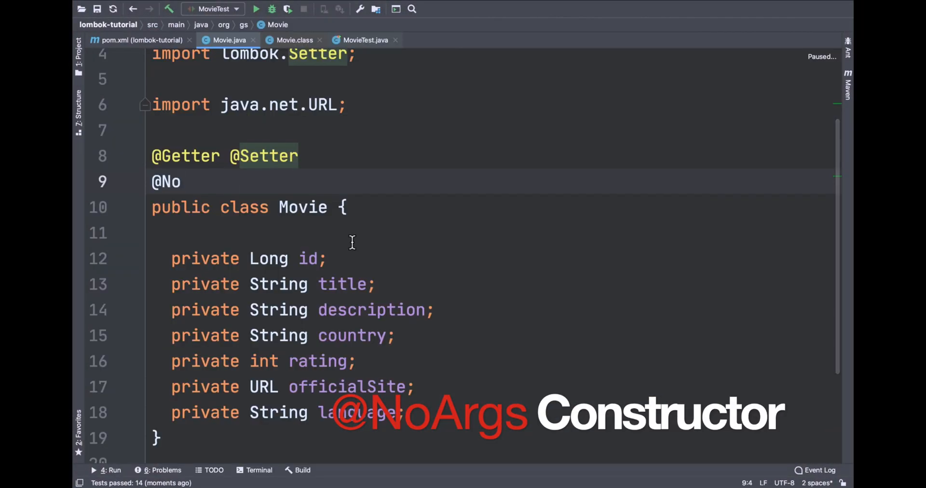
type("ArgsConstructor")
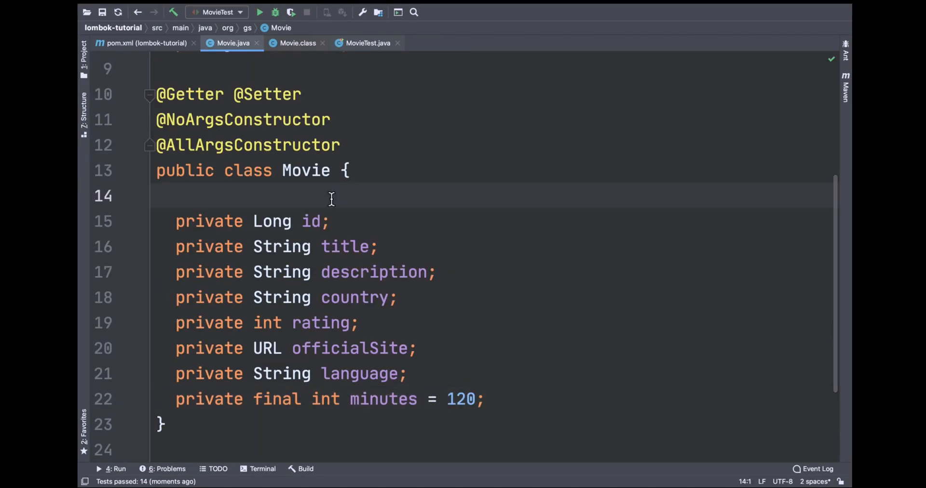
type("@Setter(AccessLevel.PRIVATE")
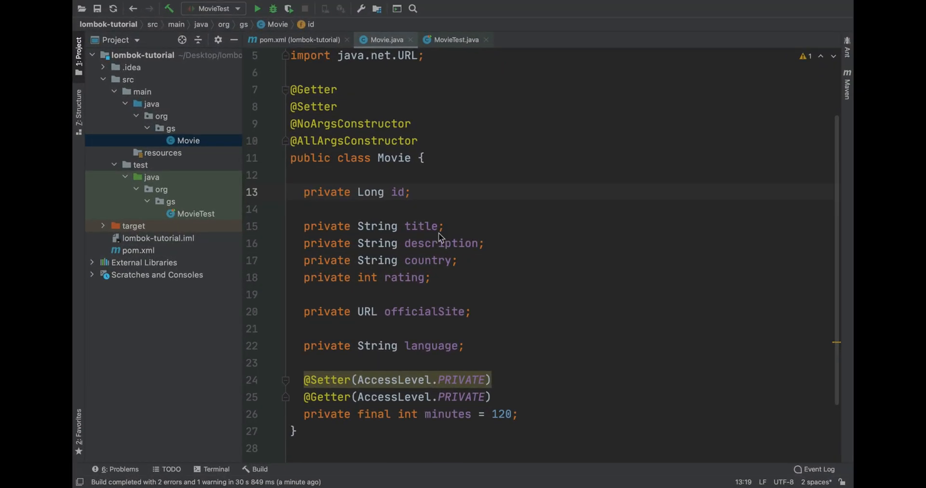
mouse_move(429, 140)
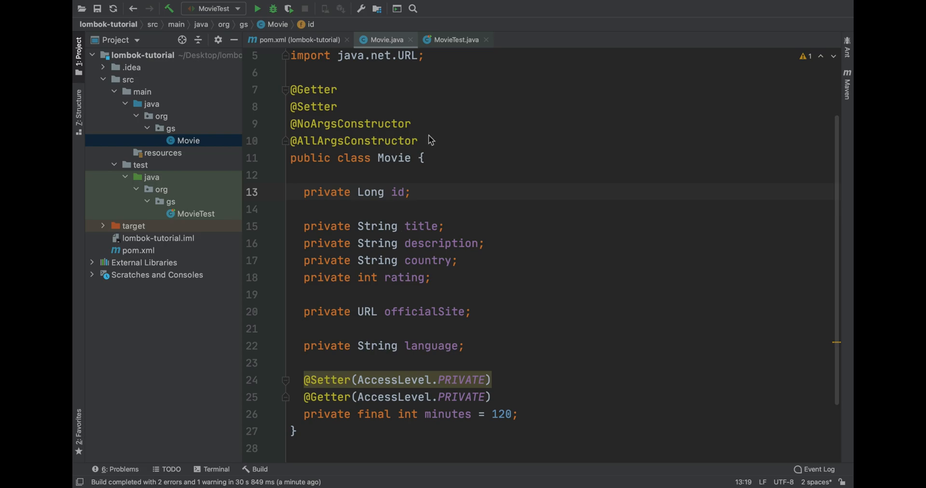
type("@T")
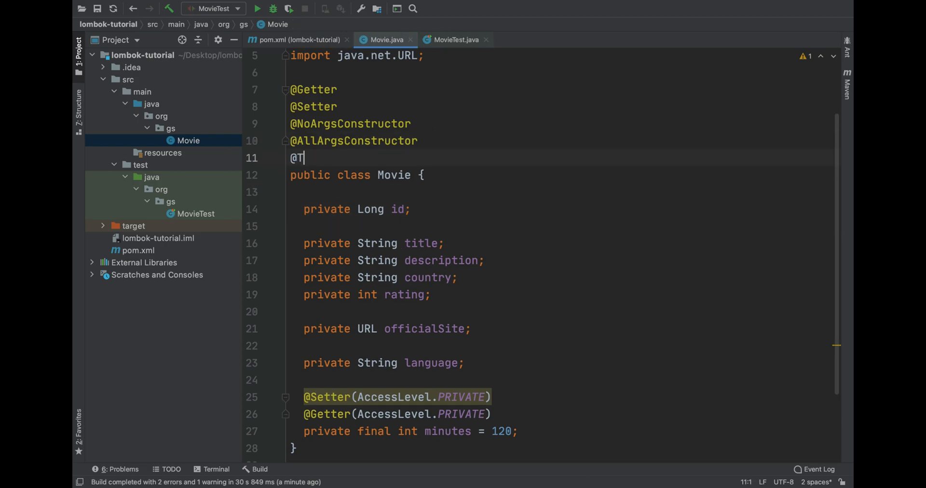
type("oString")
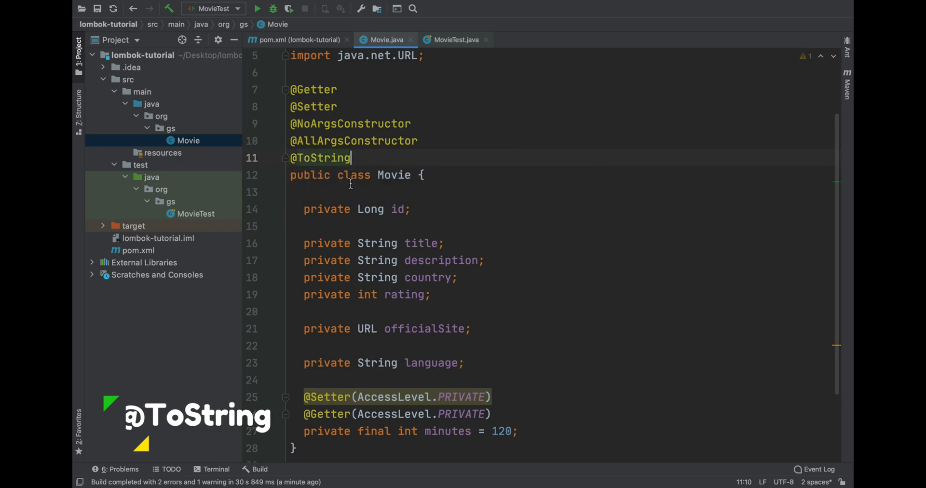
left_click(196, 213)
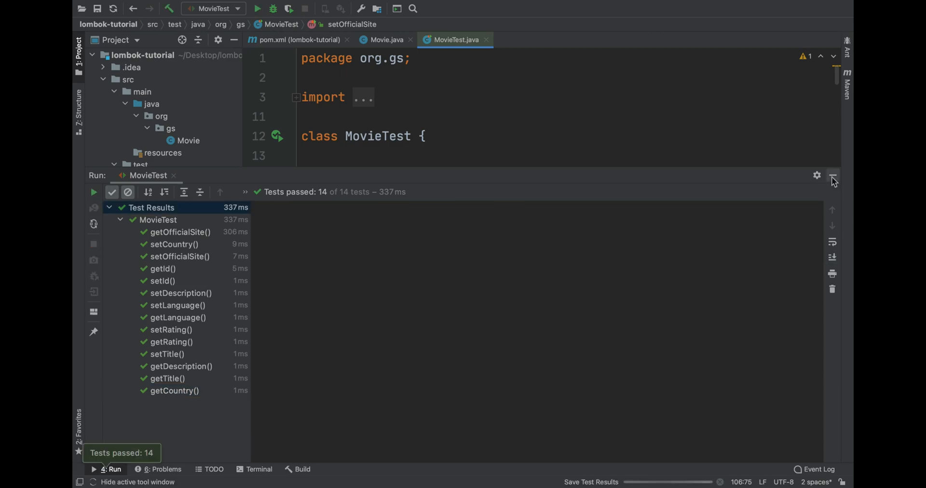
Step: Hide the Run tool window after the 14 MovieTest tests pass
left_click(832, 179)
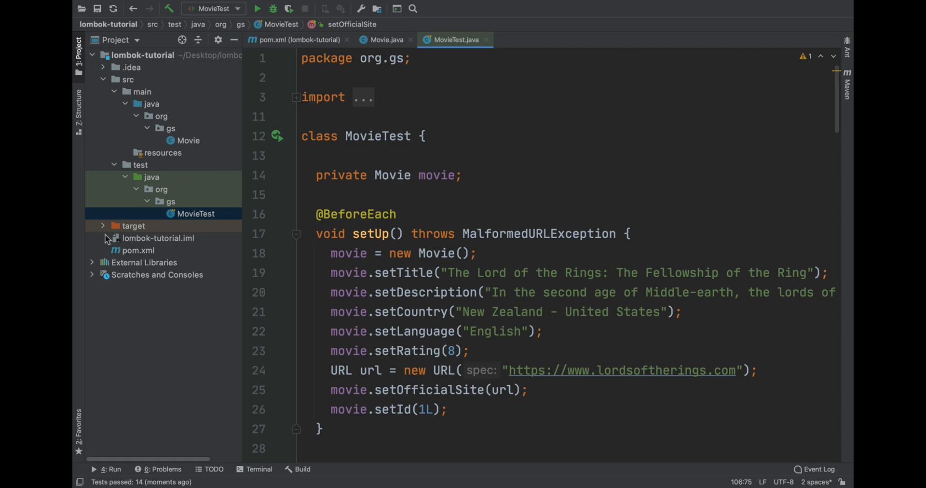
Step: Review the generated toString in the decompiled target/classes Movie.class, then return to Movie.java
left_click(102, 226)
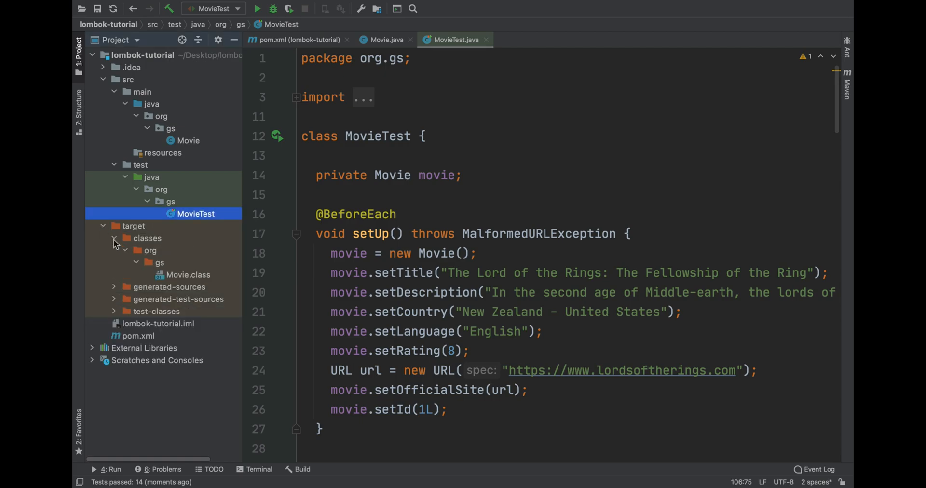
double_click(186, 275)
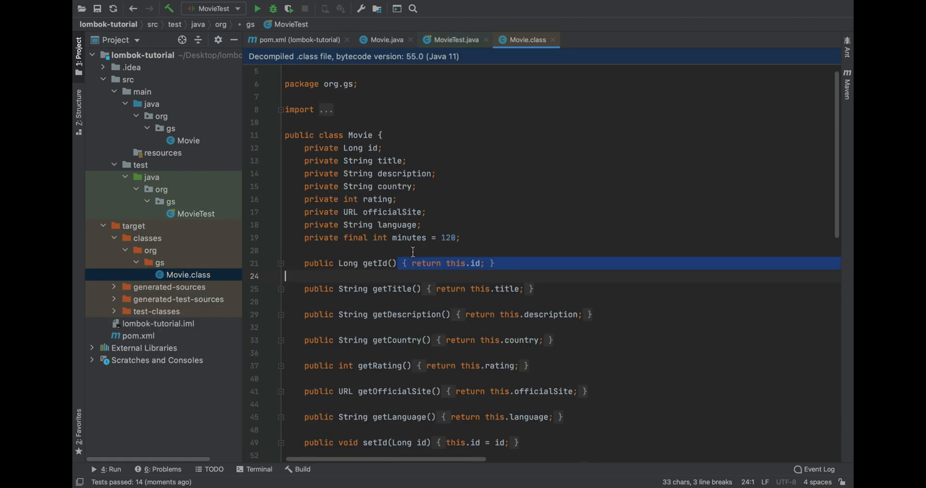
scroll("down", 3)
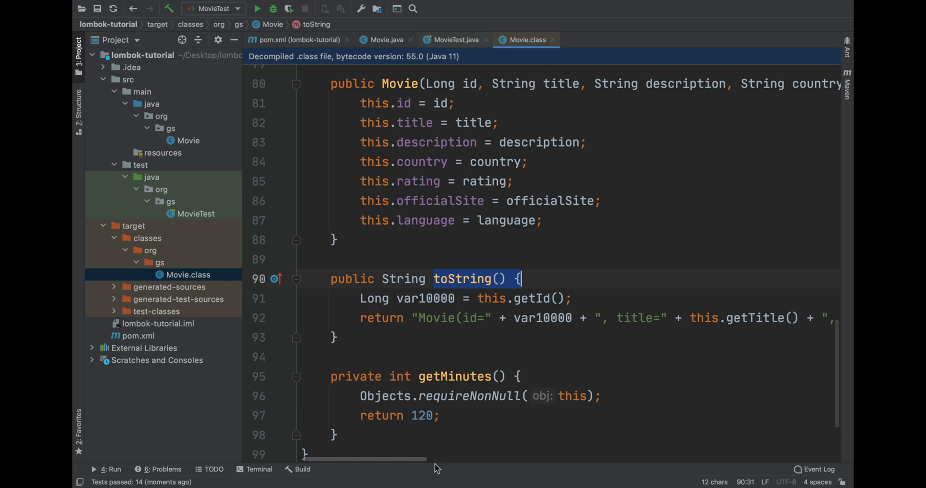
left_click(383, 39)
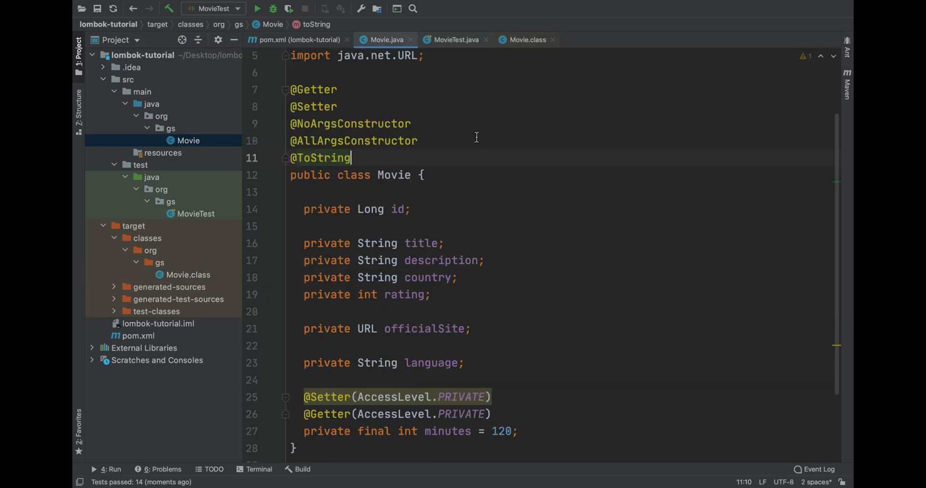
key("enter")
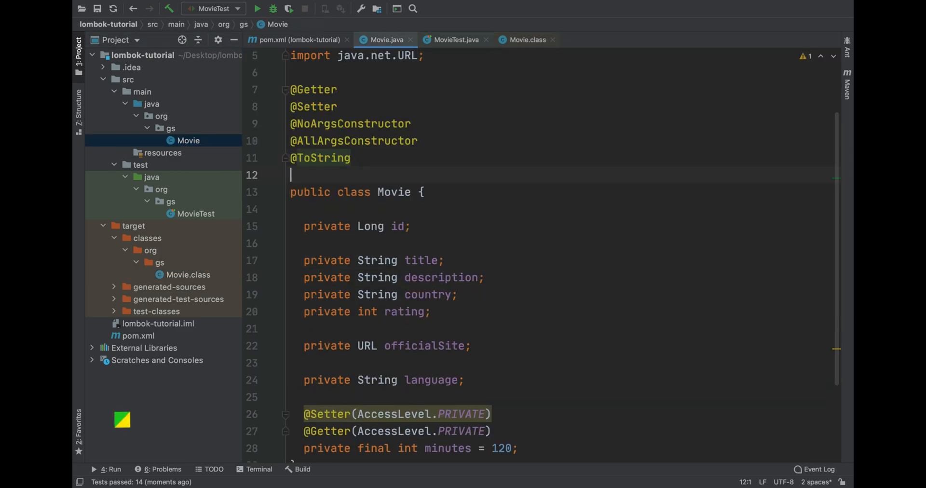
type("@EqualsAndHashCode")
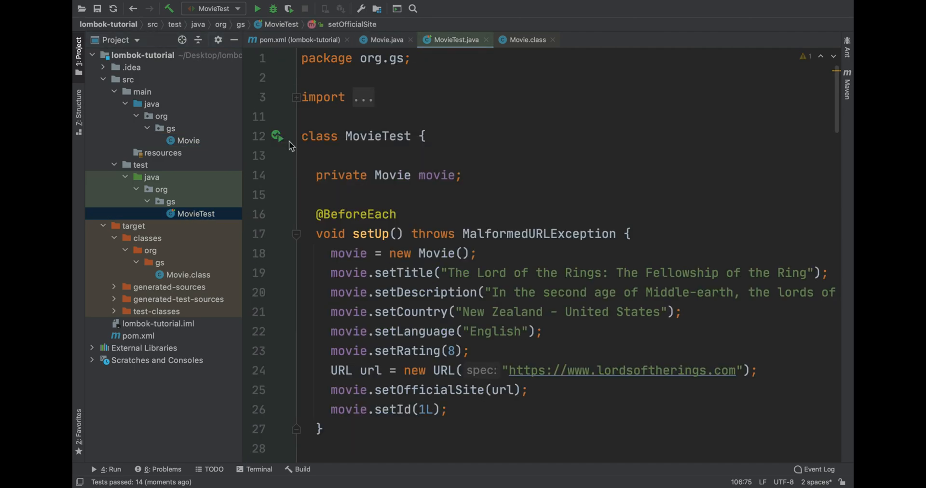
left_click(257, 9)
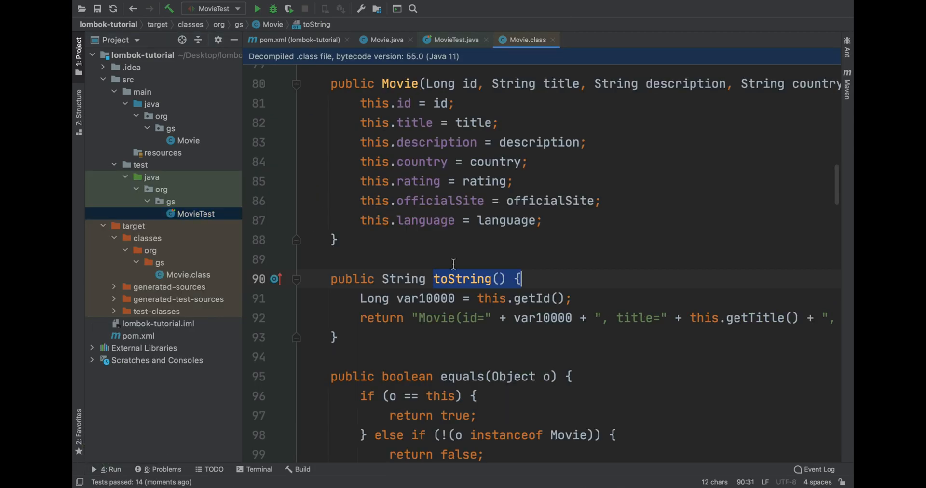
Step: Review the generated equals in Movie.class, then look through the getId, setId and getTitle tests in MovieTest.java
scroll("down", 3)
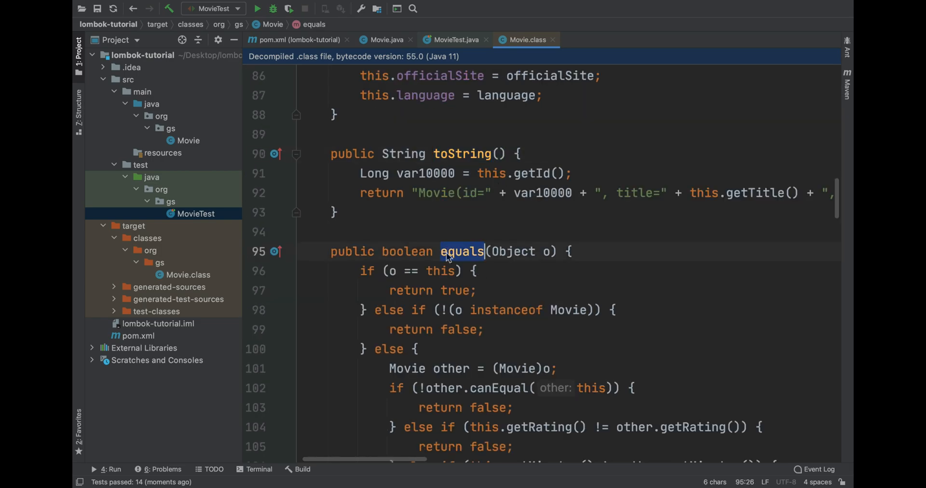
left_click(452, 39)
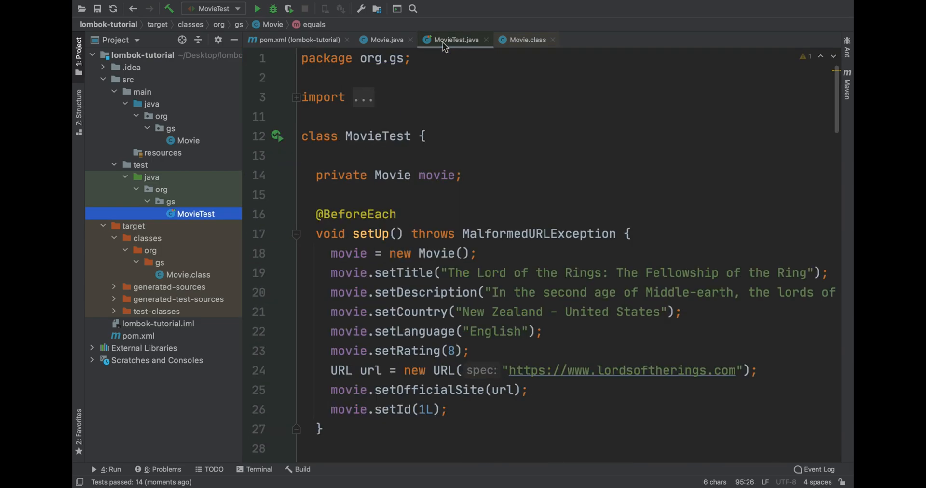
scroll("down", 3)
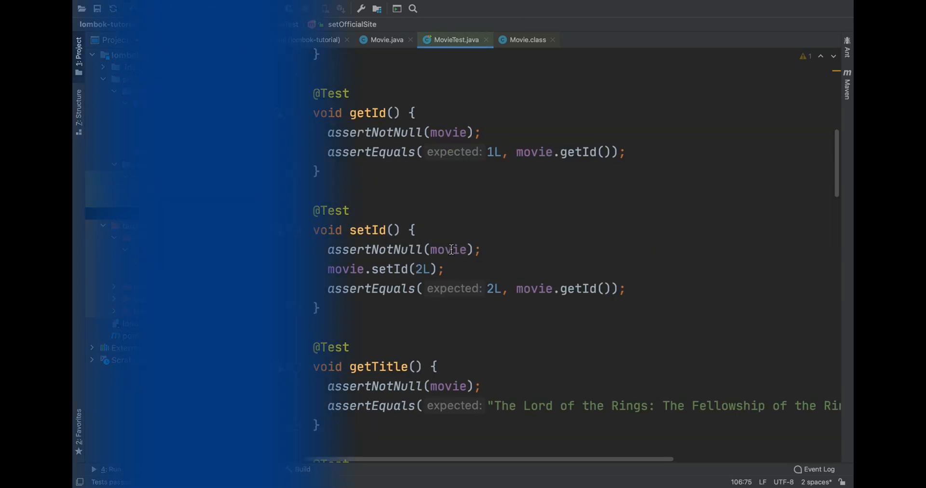